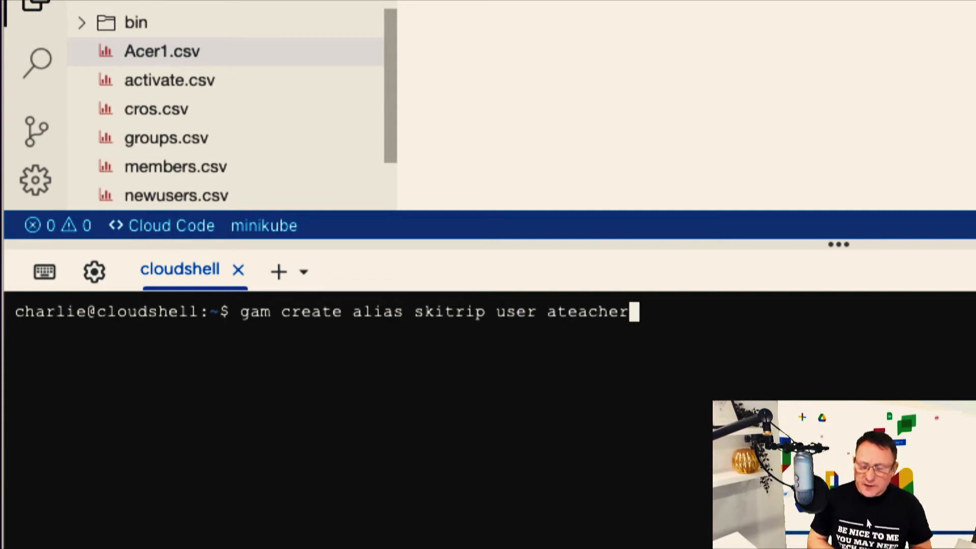
Step: Create the skitrip user alias and the allprojects alias for group ecar-project with gam
key("Return")
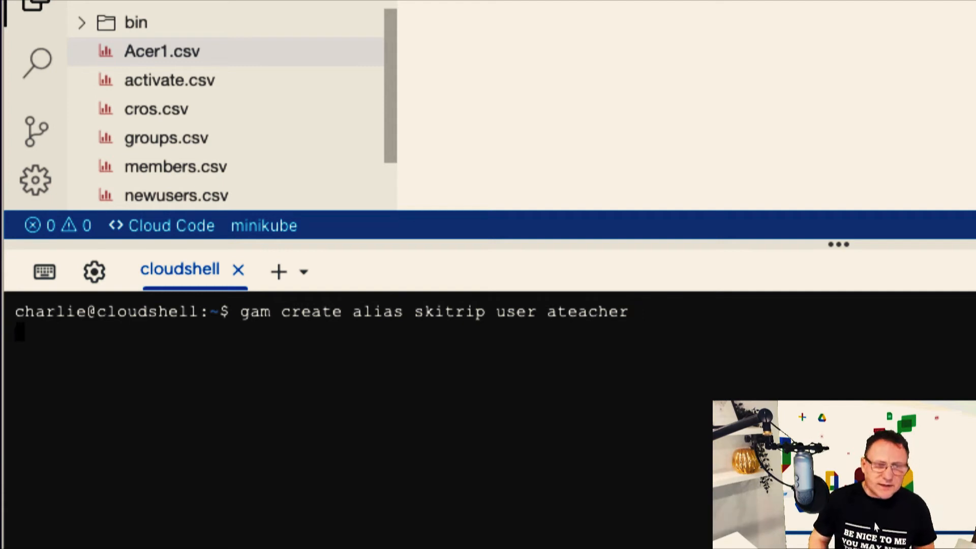
key("Return")
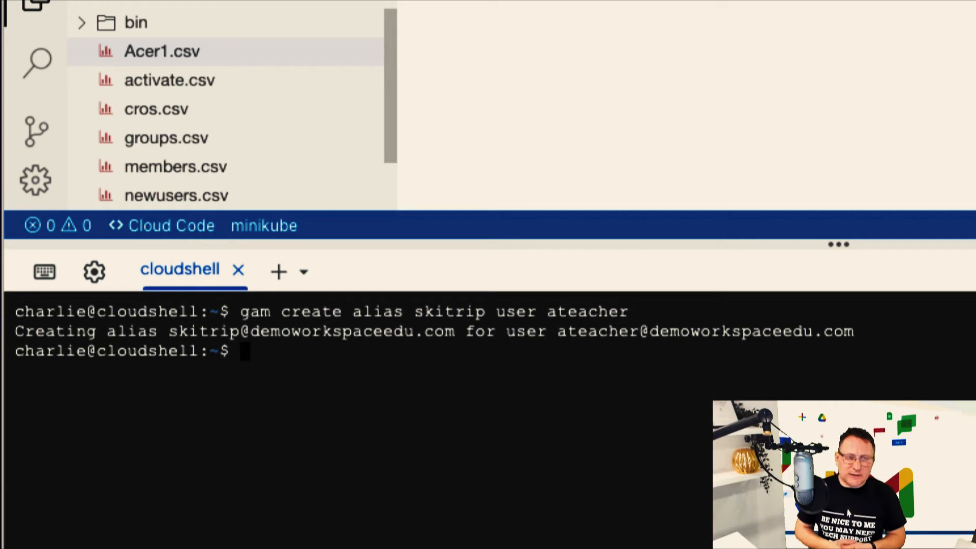
type("gam create alias allprojects group ecar-project")
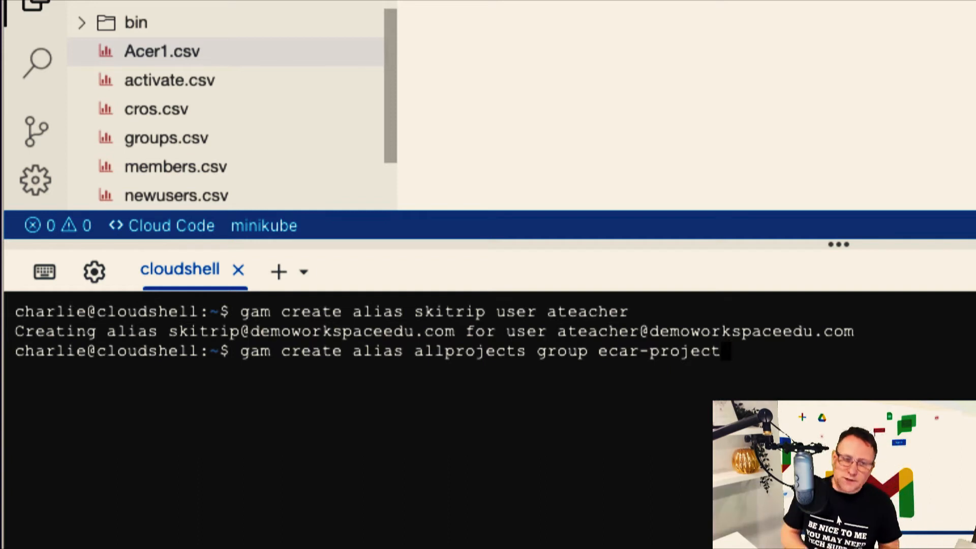
key("Return")
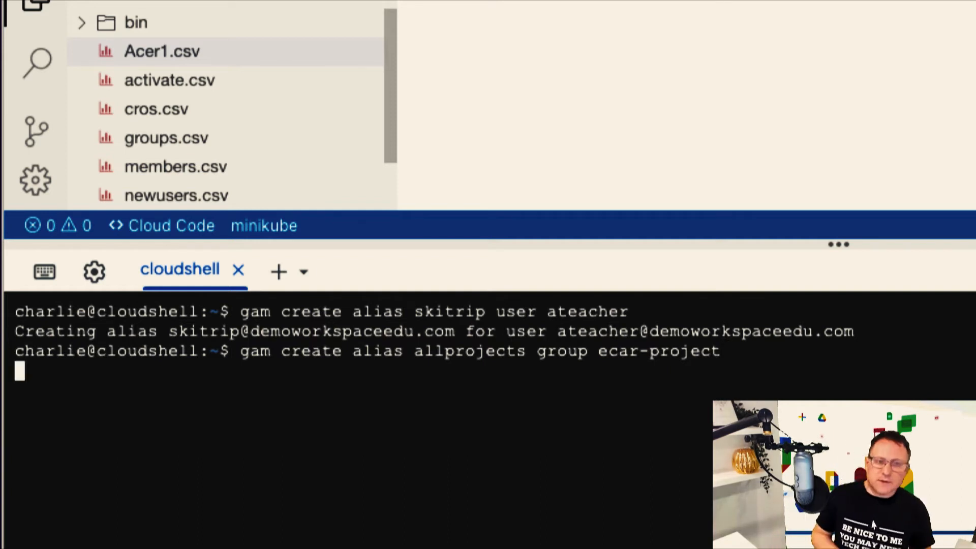
key("Return")
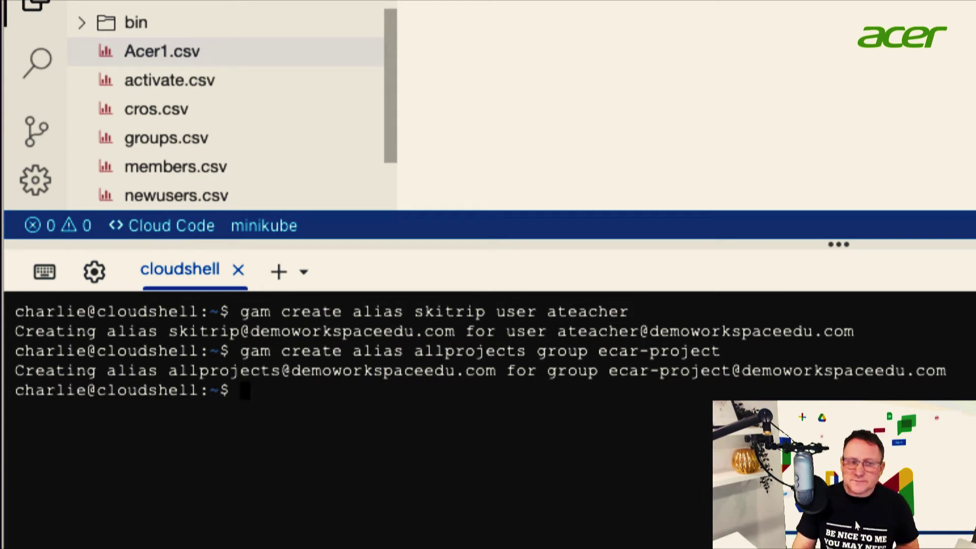
Step: Create the awesome alias targeting charlie, and ready a command reassigning skitrip to charlie
type("gam create alias awesome target charlie")
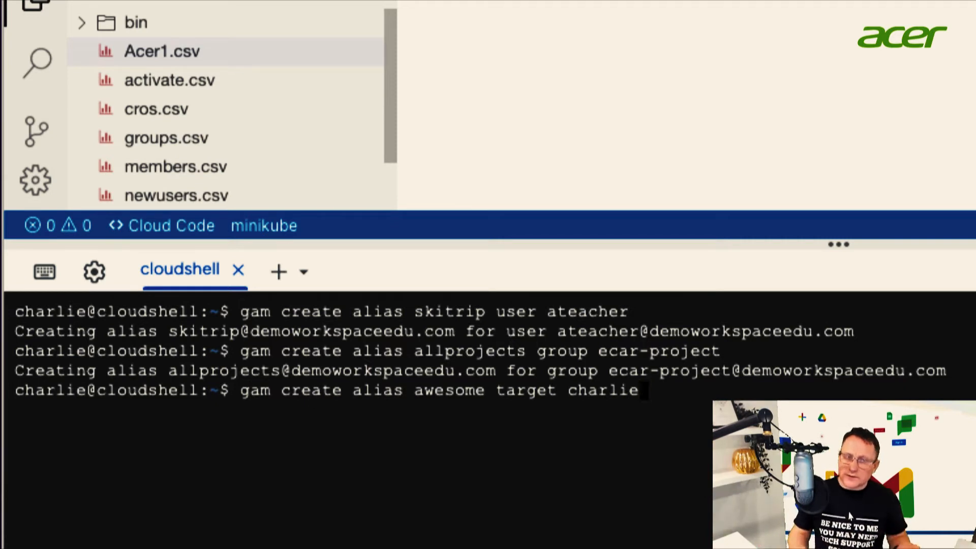
key("Return")
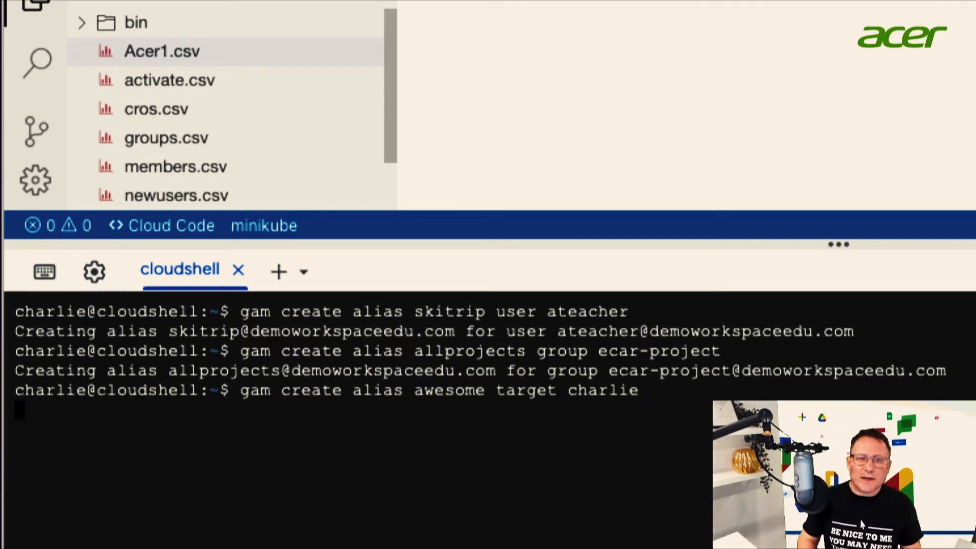
key("Return")
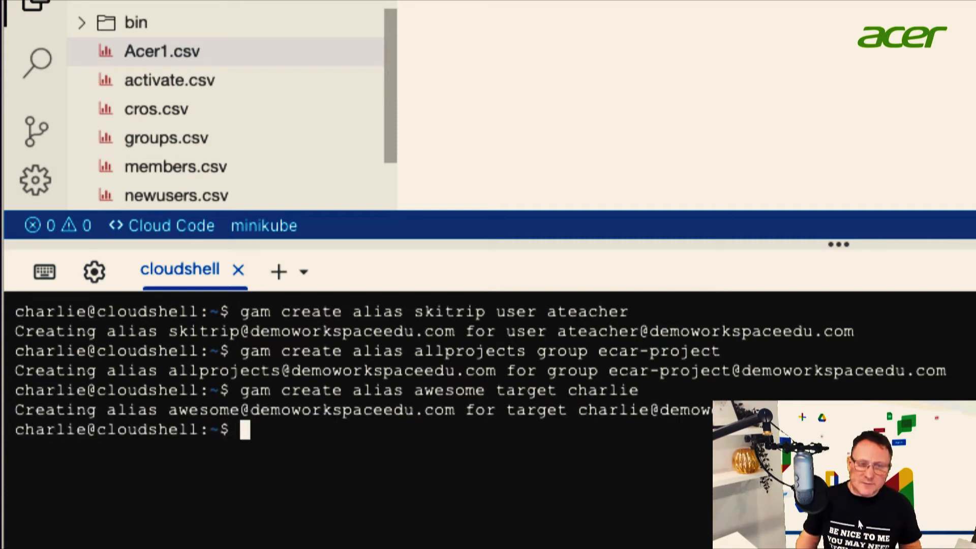
type("gam update alias skitrip user charlie")
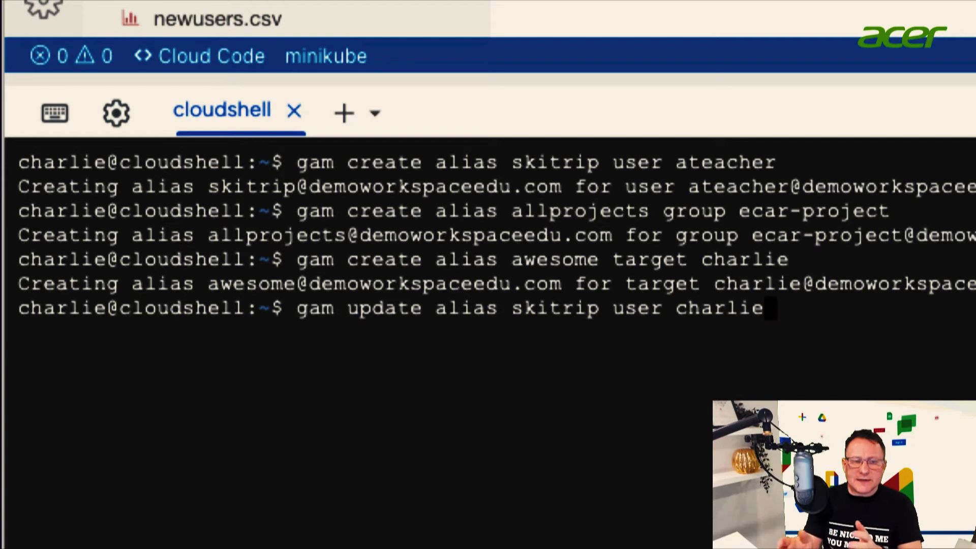
Step: Reassign skitrip to user charlie, then ready gam print aliases todrive
key("Return")
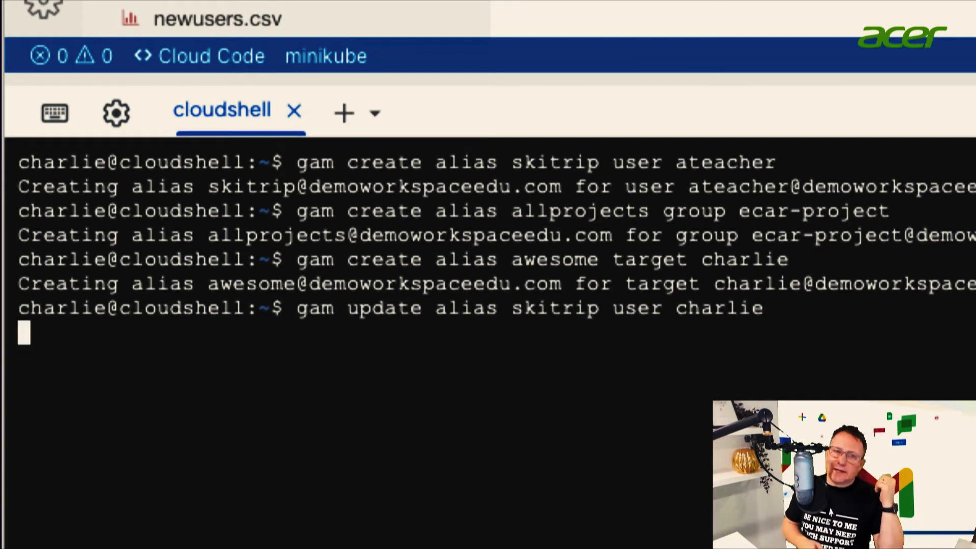
key("Return")
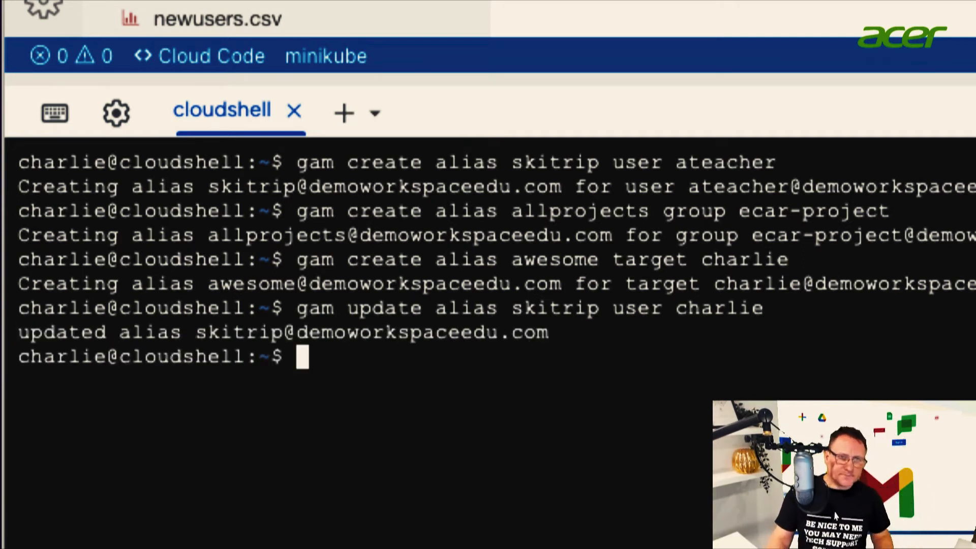
type("gam print aliases todrive")
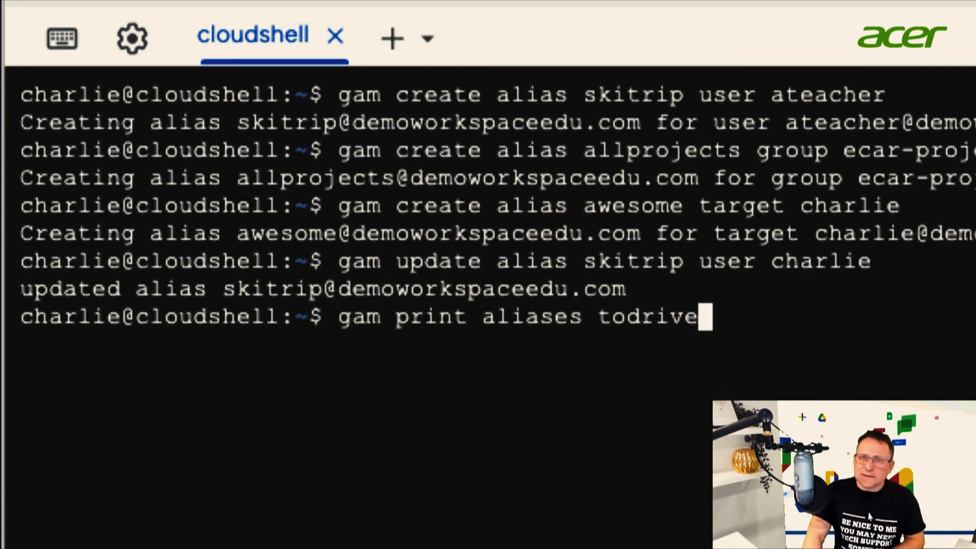
Step: Export all domain aliases to Drive and open the uploaded report link
key("Return")
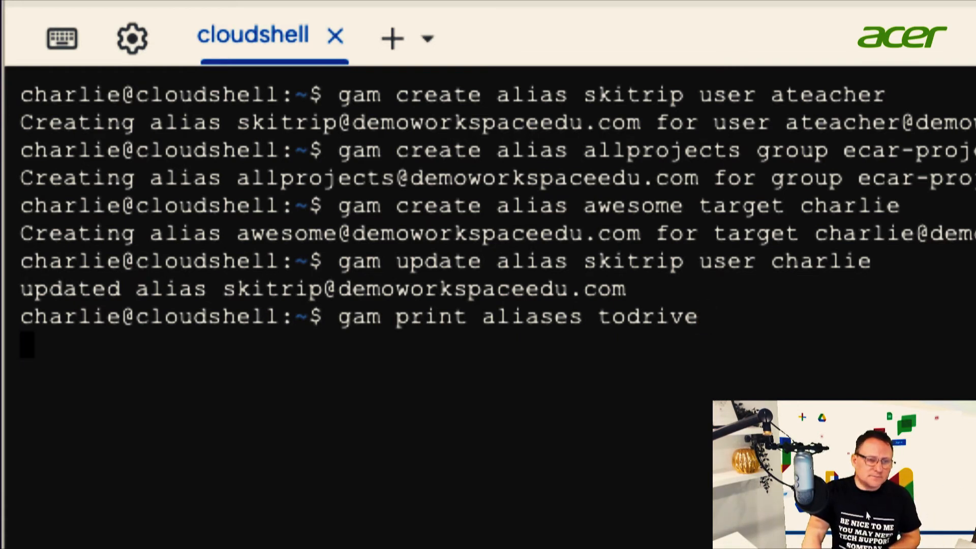
key("Return")
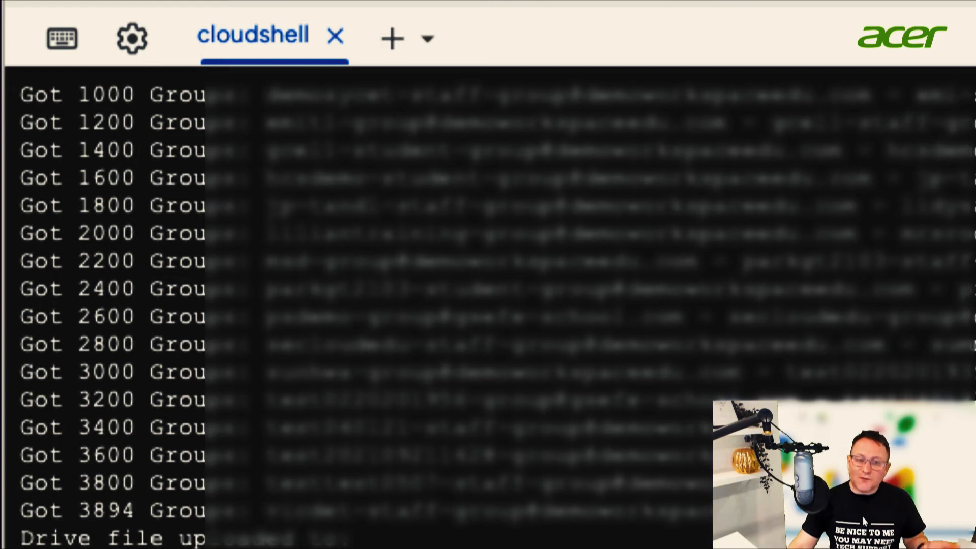
left_click(346, 19)
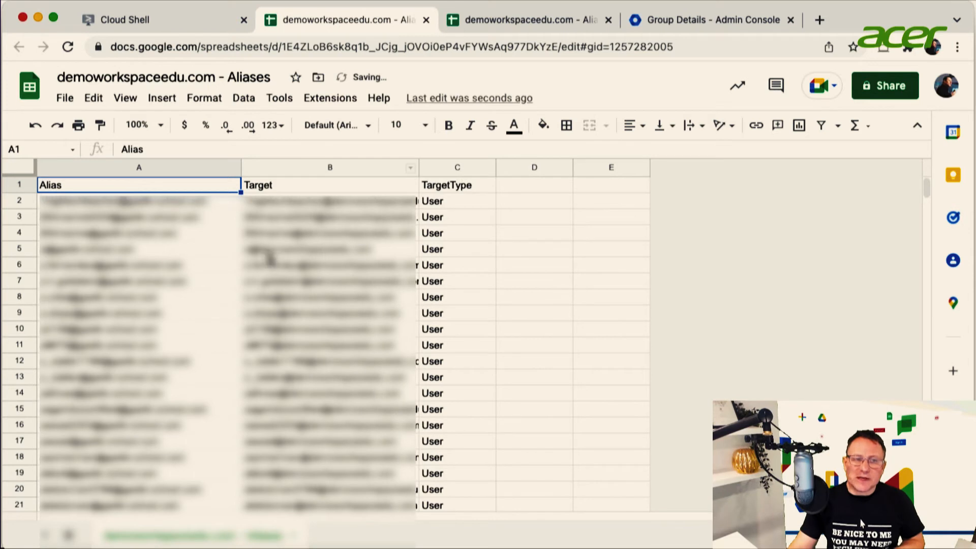
Step: Review the Alias and Target columns in the Aliases spreadsheet
left_click(138, 168)
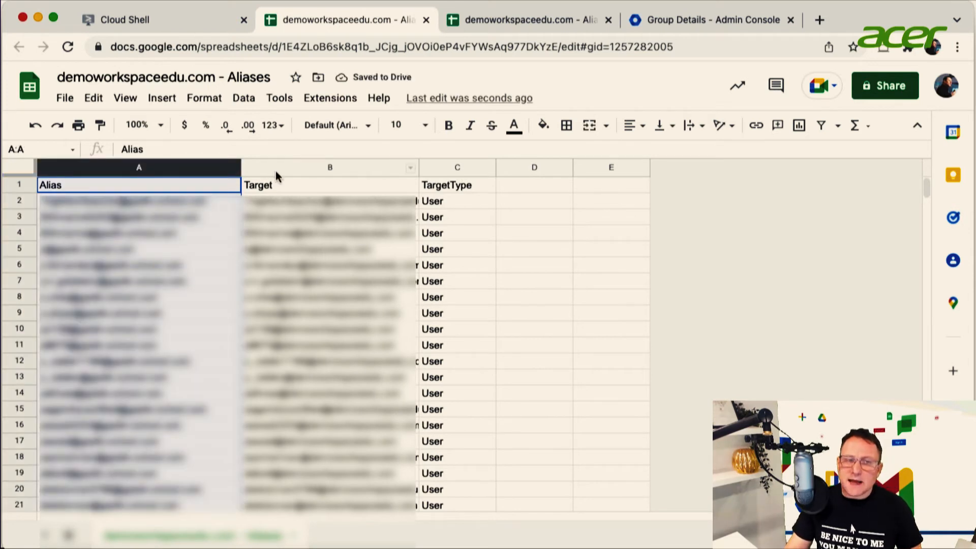
left_click(329, 168)
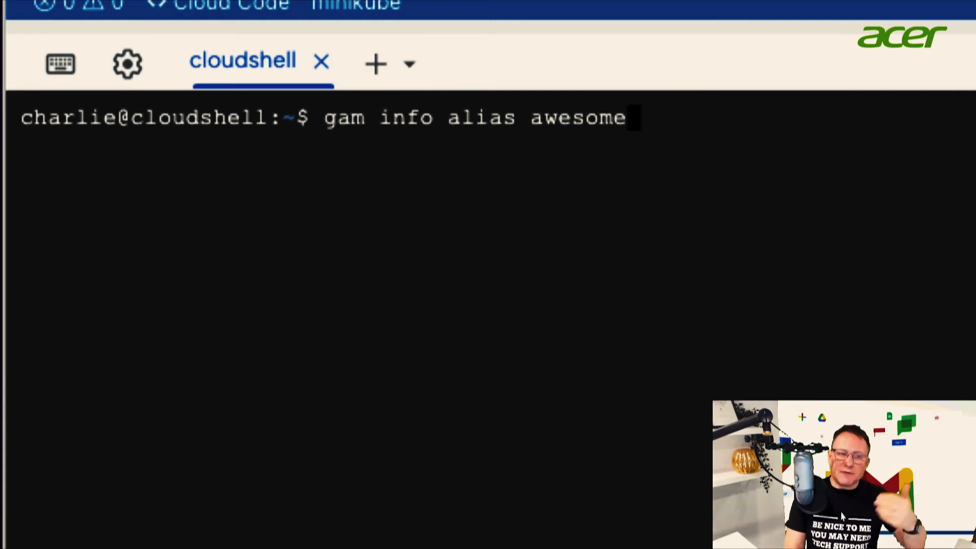
key("Return")
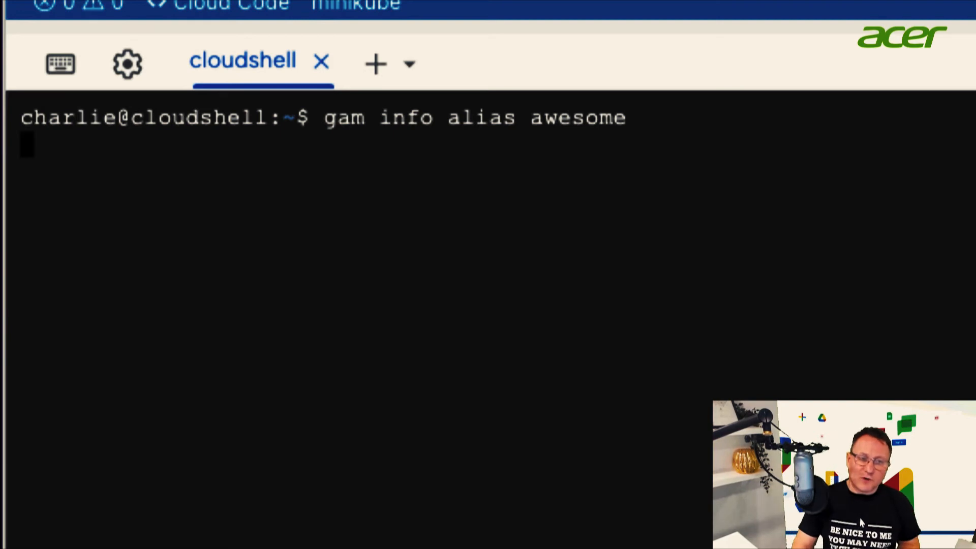
key("Return")
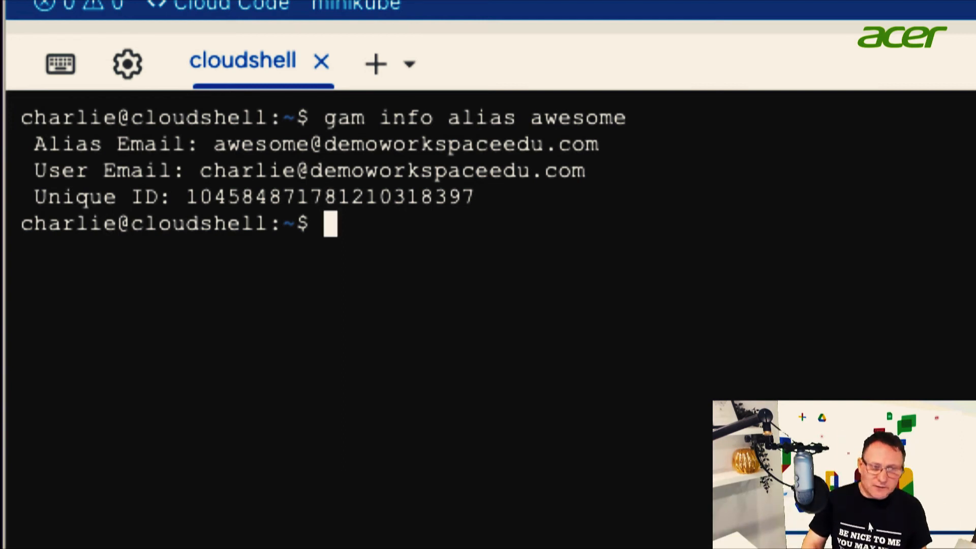
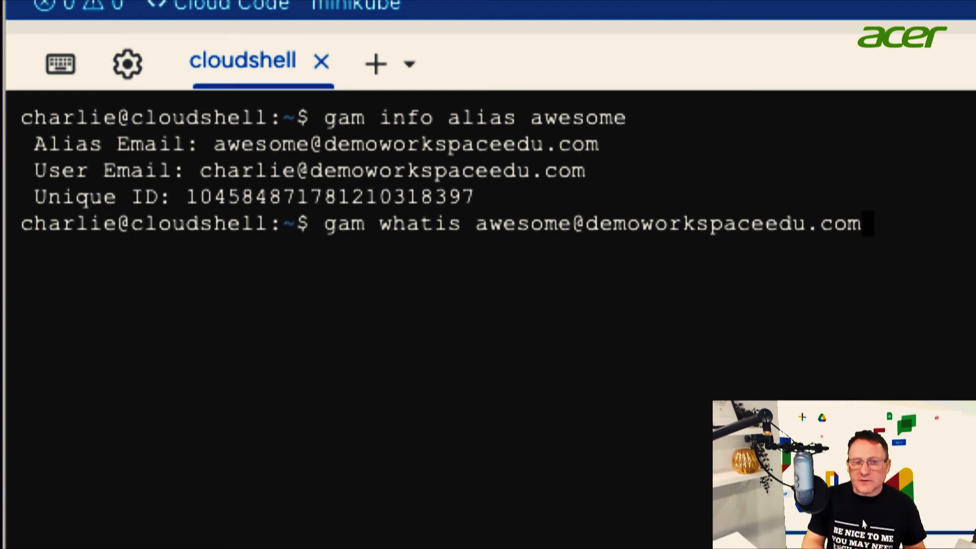
key("Return")
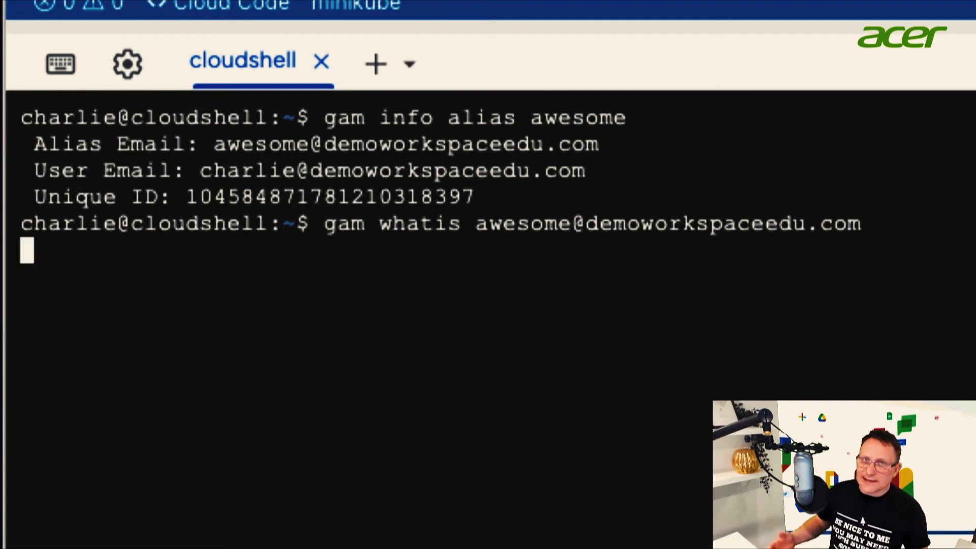
key("Return")
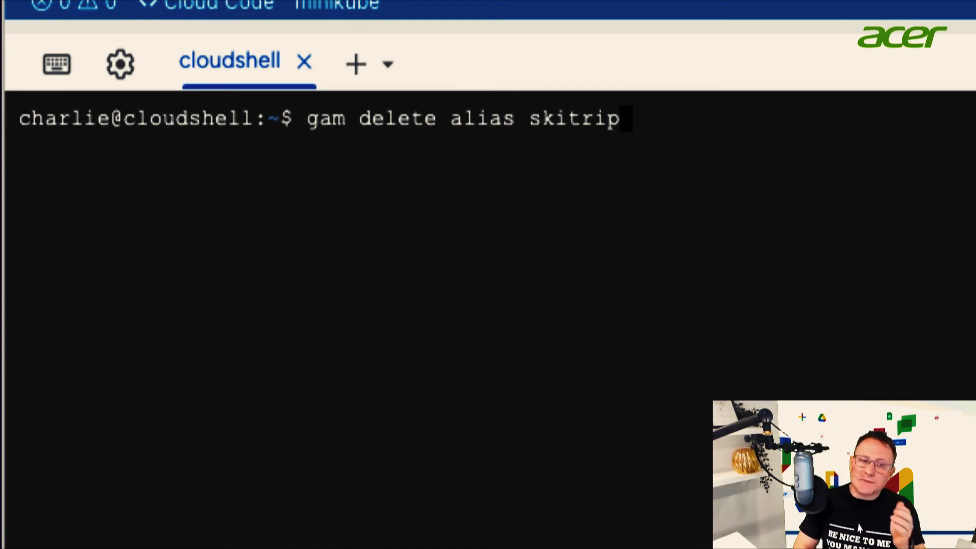
Step: Delete the skitrip and awesome aliases with gam delete alias
key("Return")
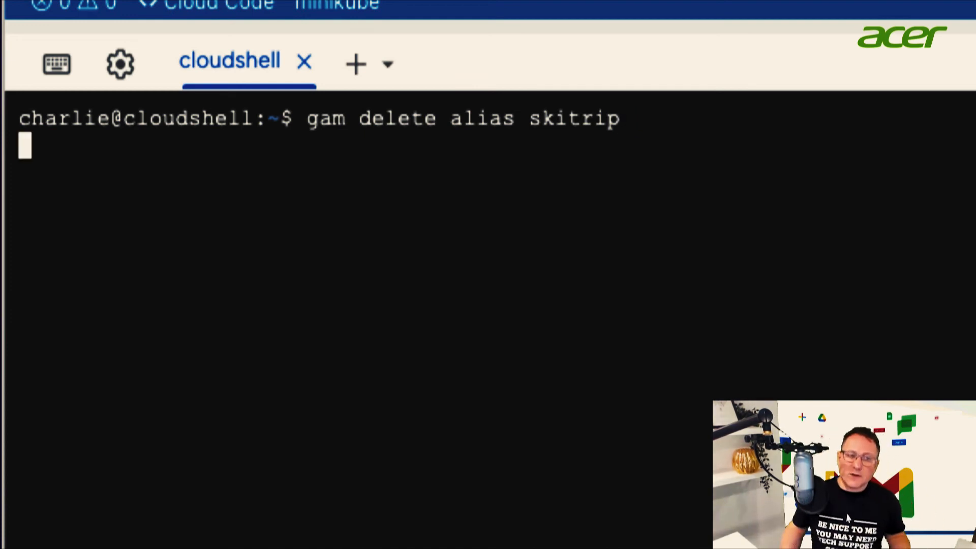
key("Return")
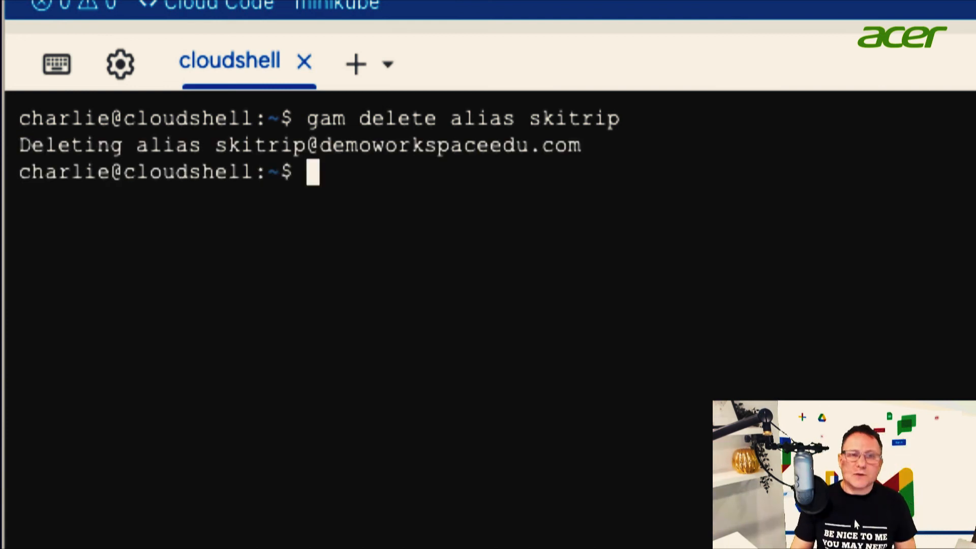
type("gam del")
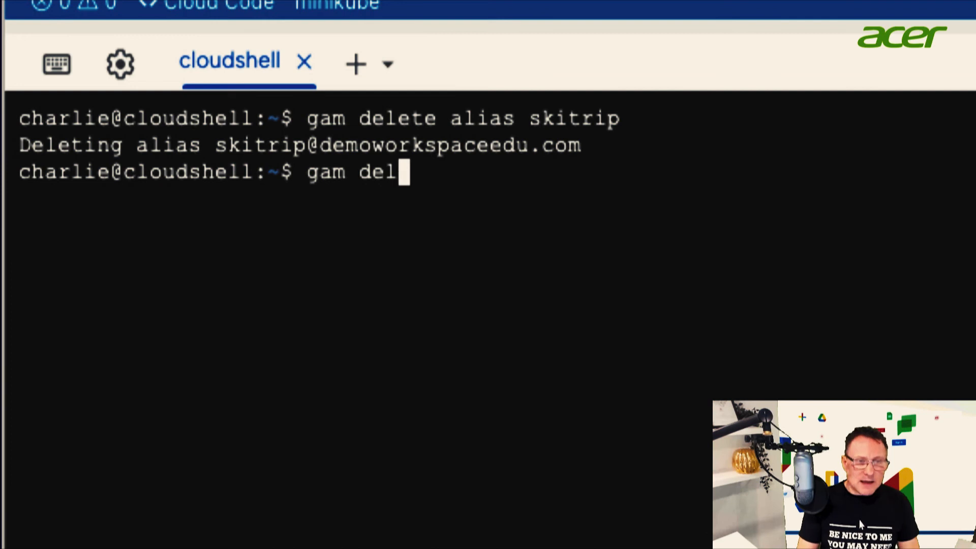
type("ete alias awesome")
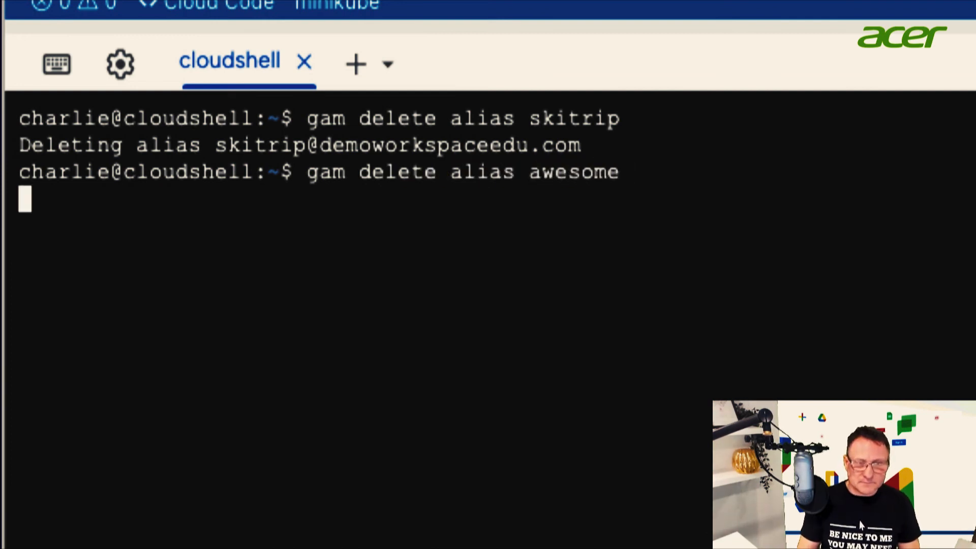
key("Return")
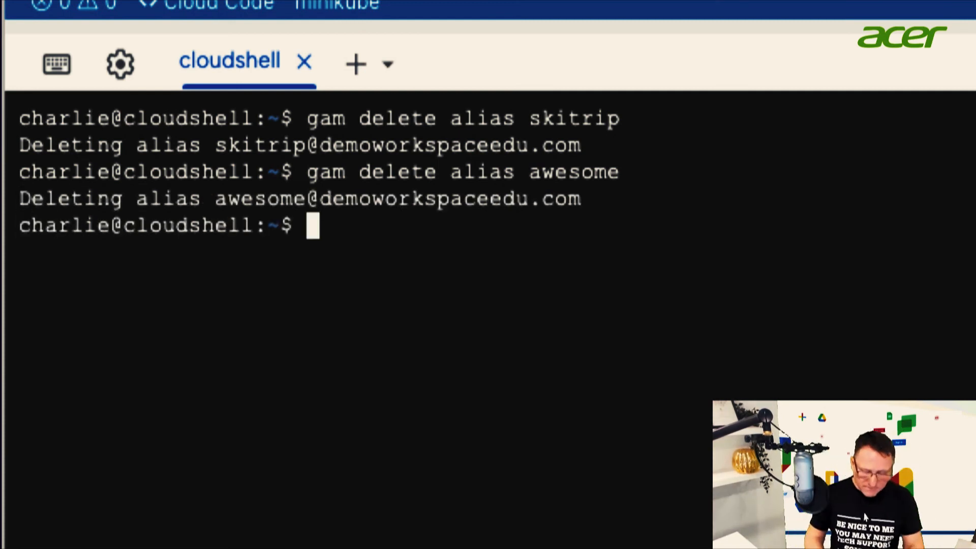
Step: Delete the allprojects alias with gam delete alias allprojects
type("gam")
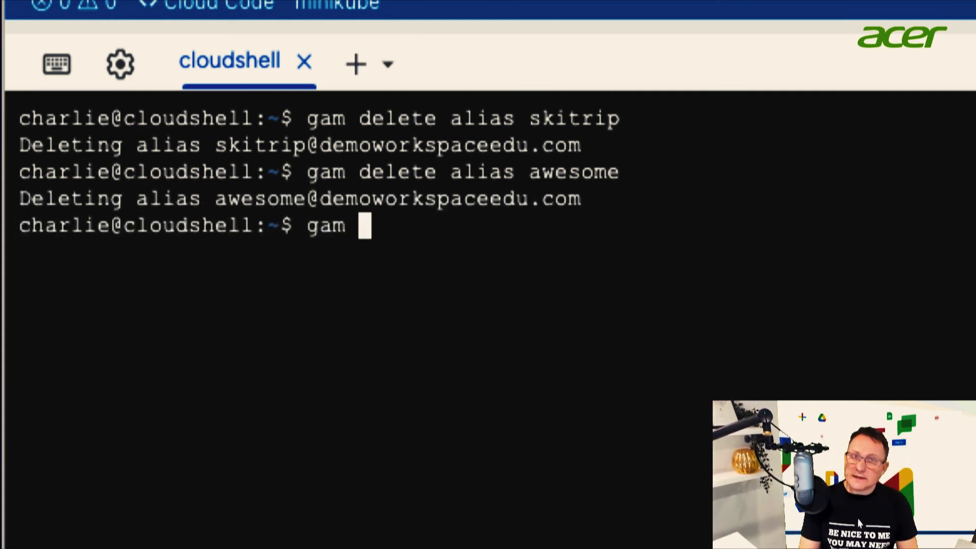
type("delete")
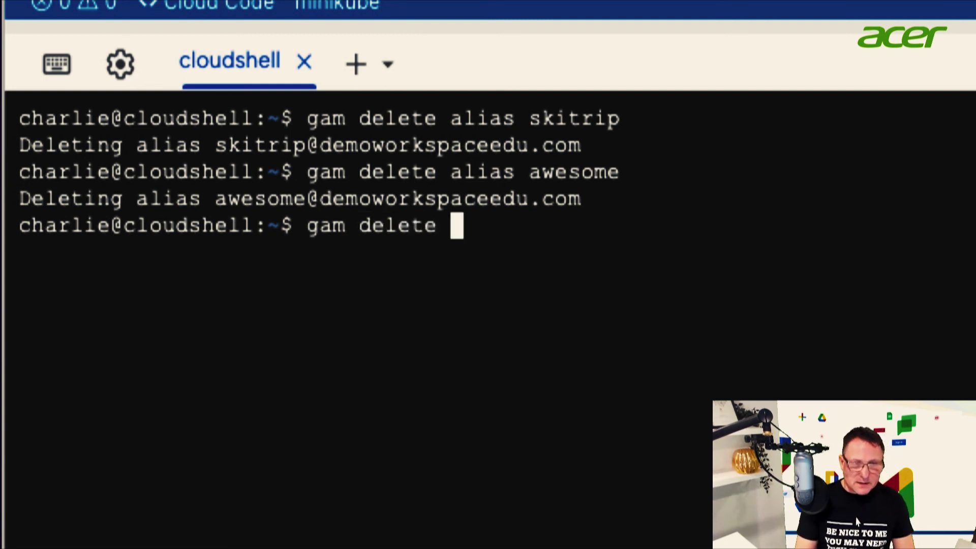
type("alias a")
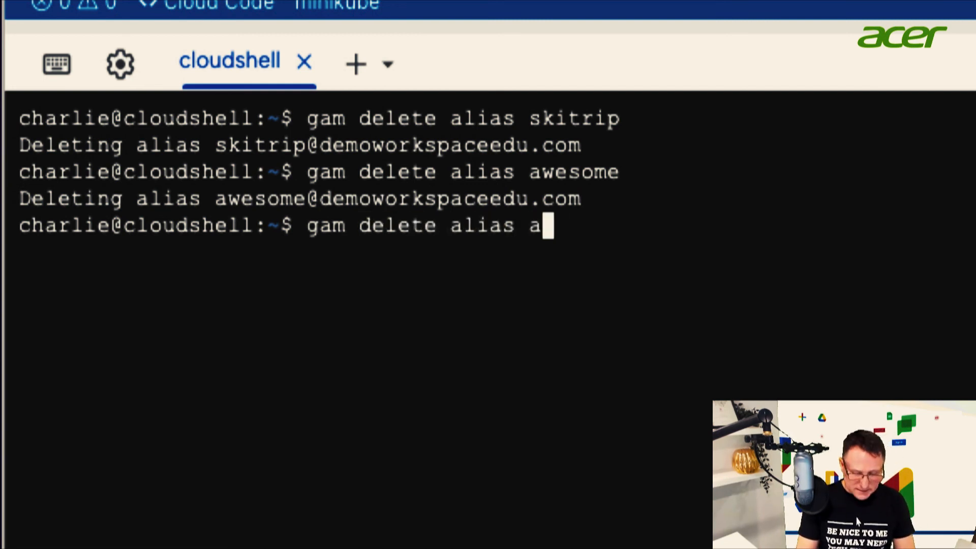
type("llprojects")
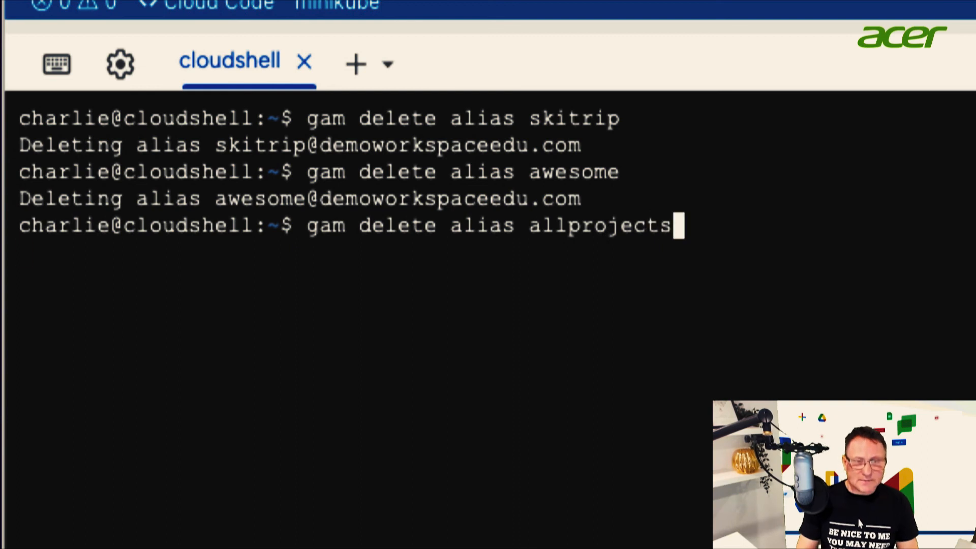
key("Return")
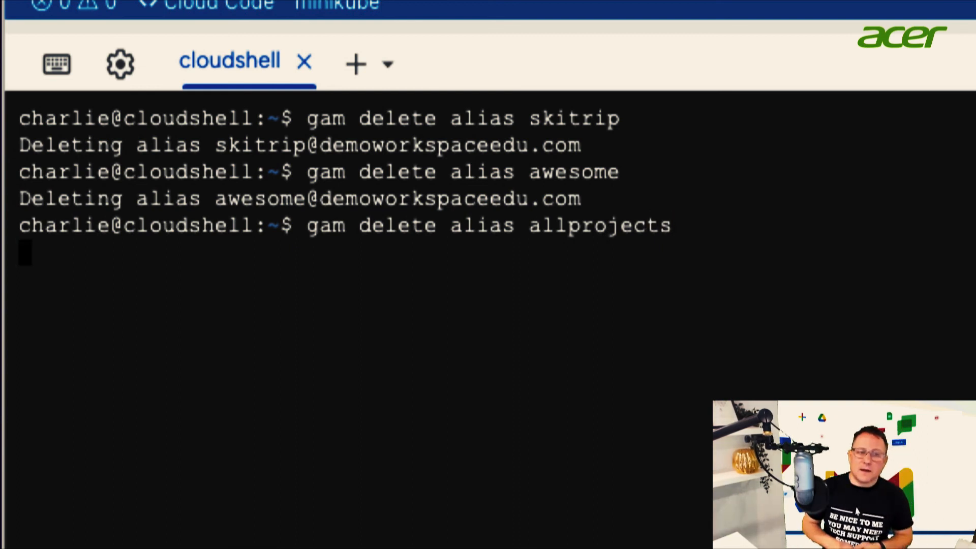
key("Return")
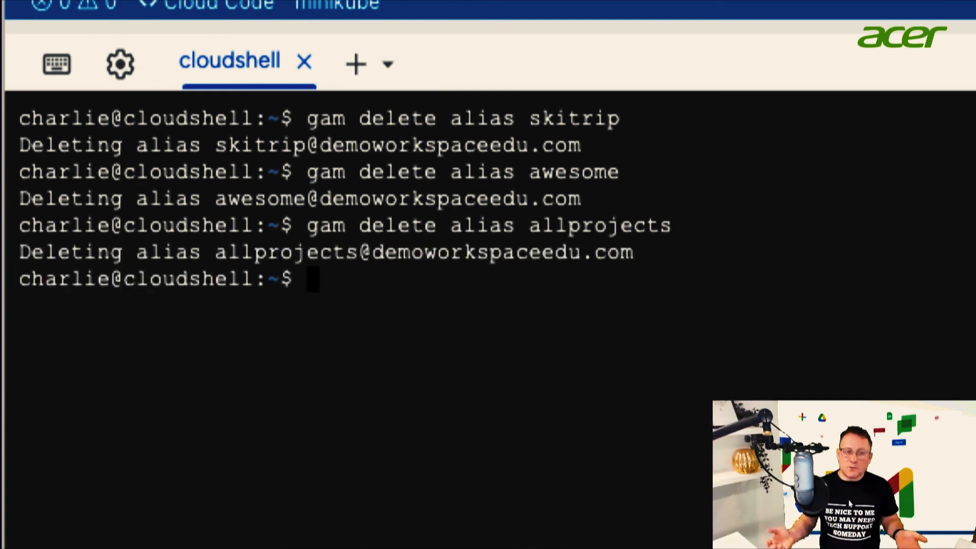